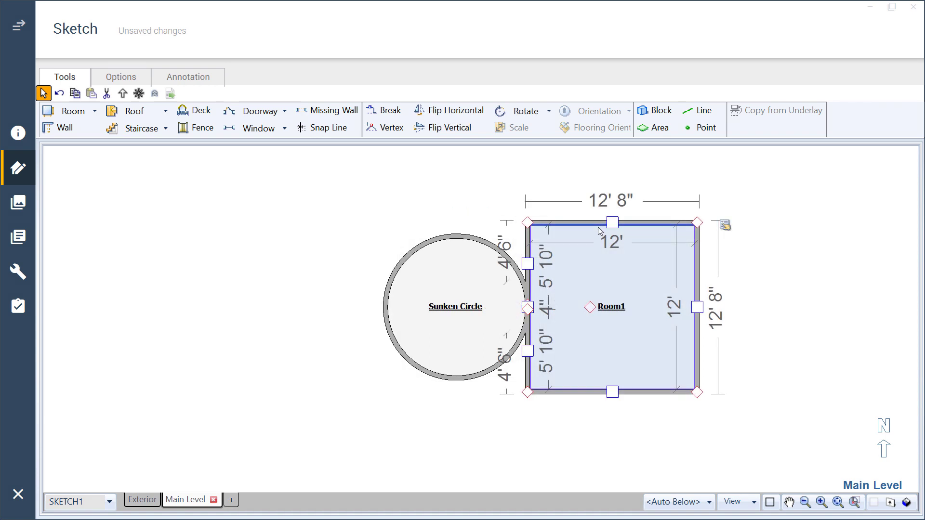
Step: Place a 10' x 10' room named Sunken Circle on the sketch
click(455, 306)
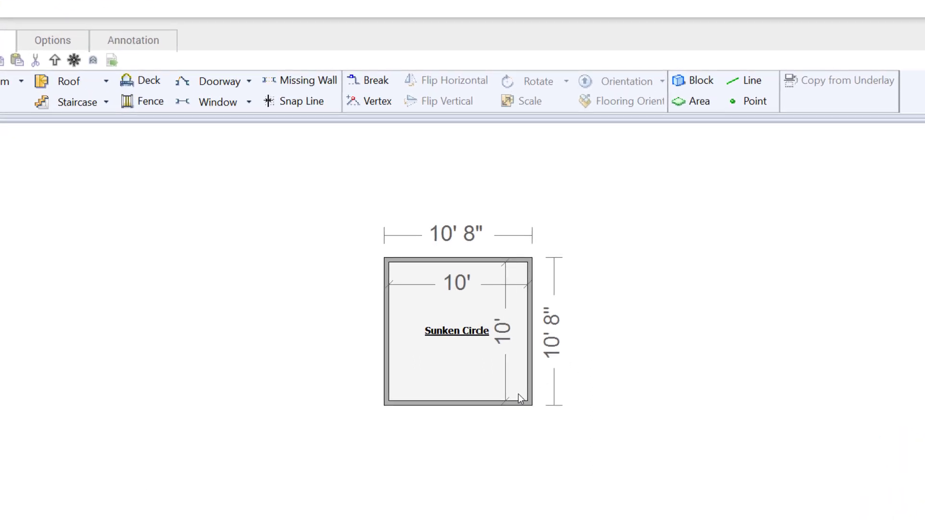
Step: Make the bottom wall an arced wall bowing outward with a 5' arc distance
click(457, 396)
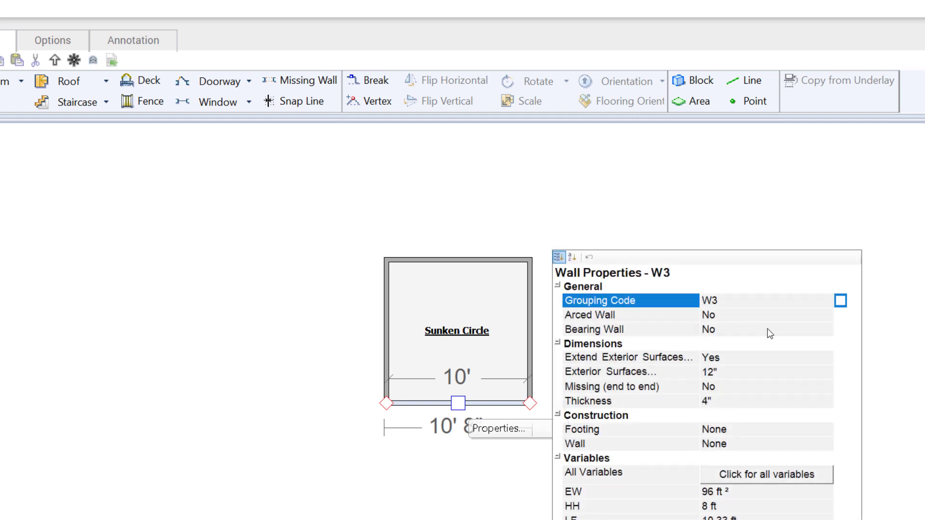
click(829, 314)
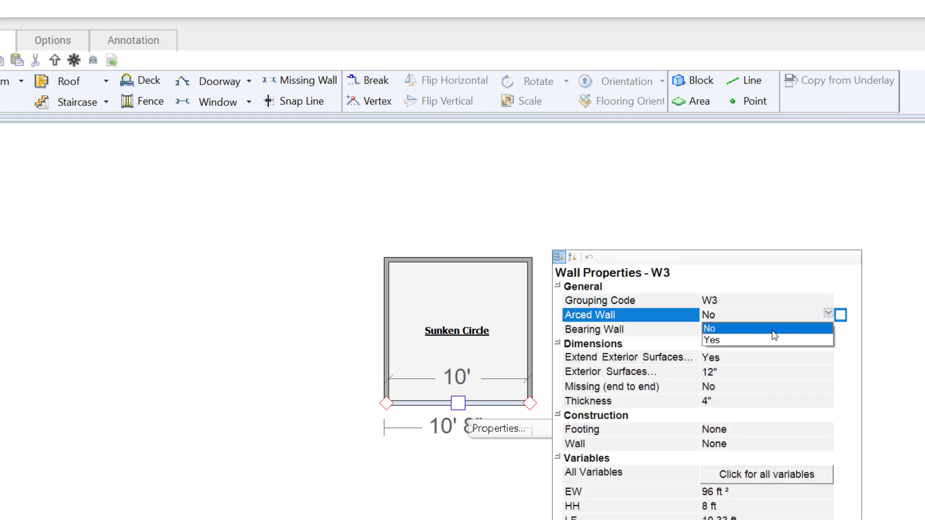
click(713, 340)
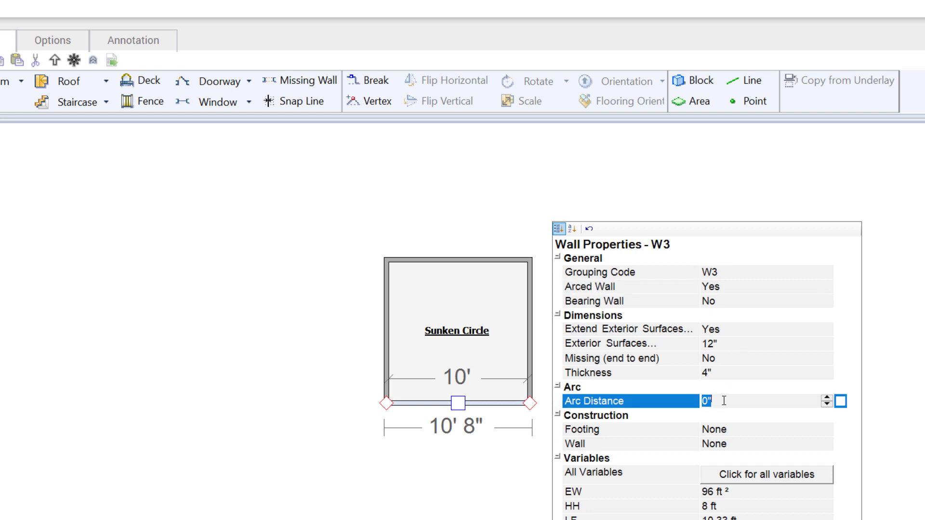
text(5')
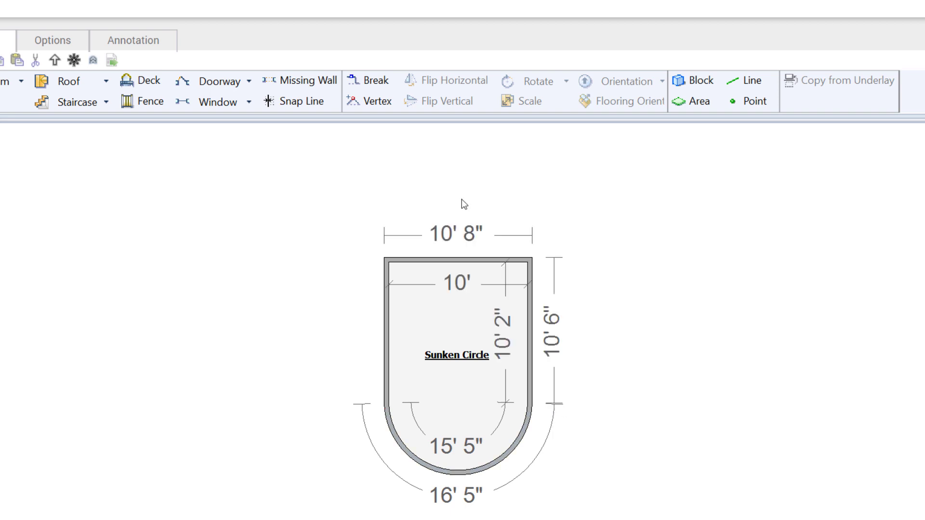
Step: Arc the top wall with a 5' arc distance so the room forms a full circle
click(456, 260)
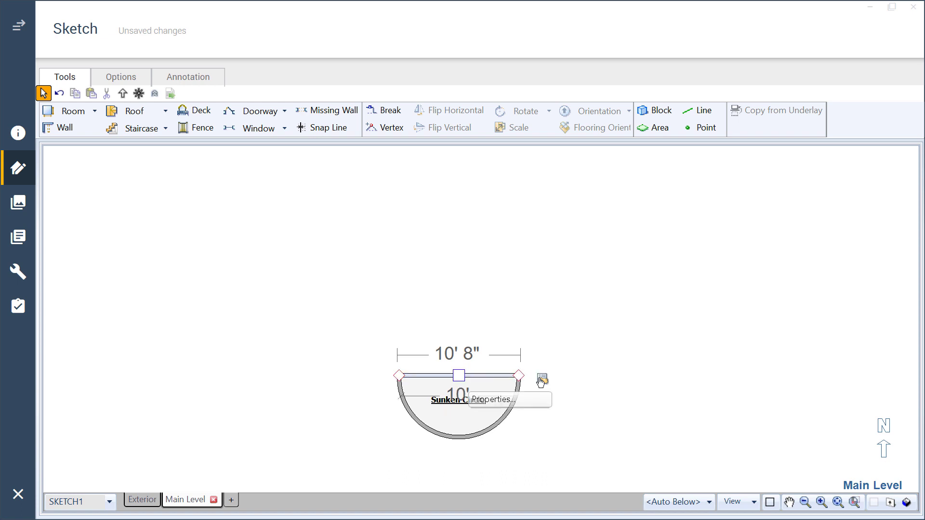
click(497, 399)
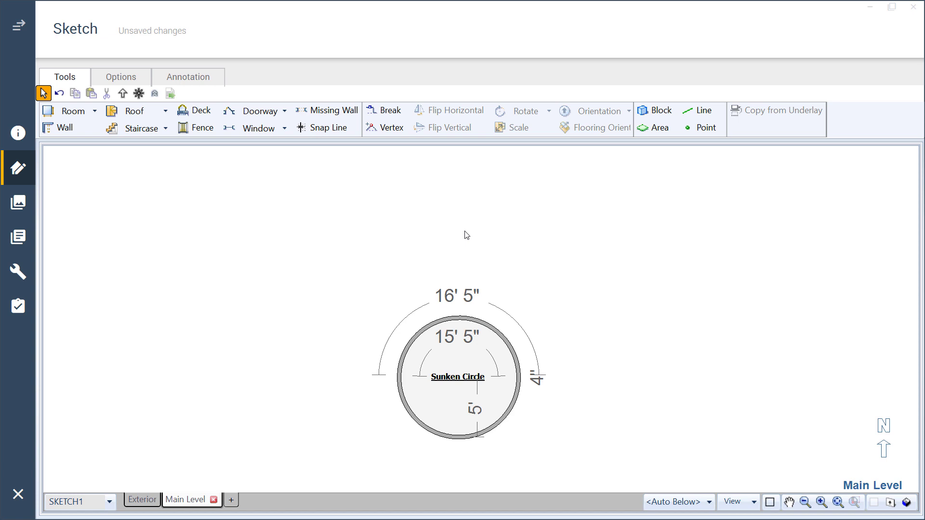
Step: Select the circular Sunken Circle room and view its properties showing about 78.1 sq ft floor area
click(789, 502)
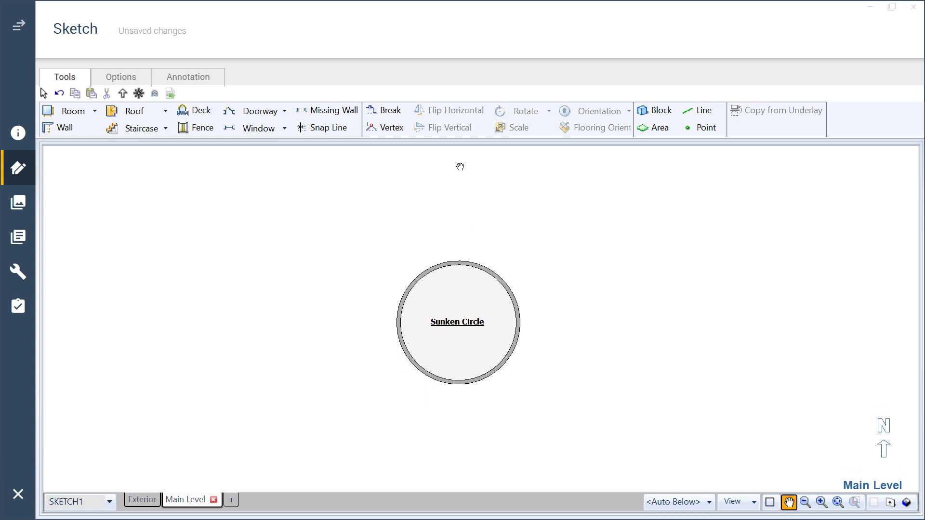
click(457, 312)
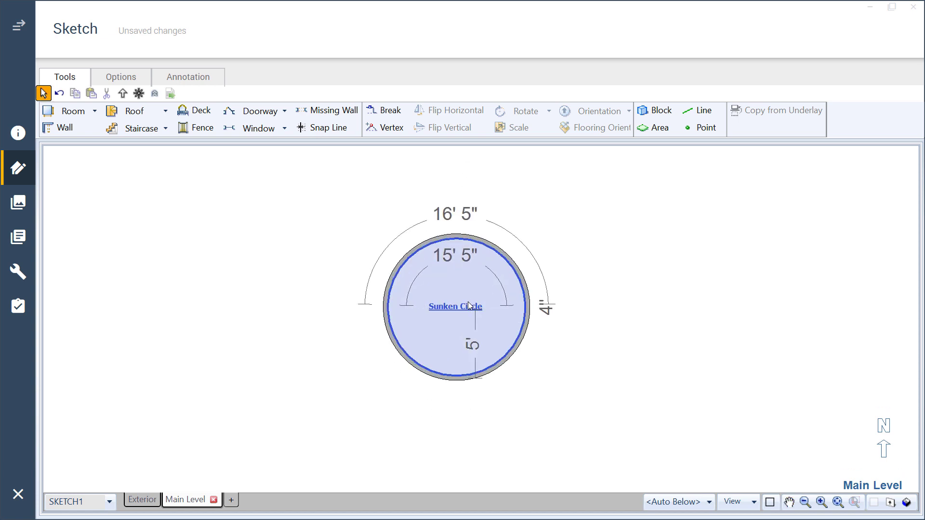
click(455, 307)
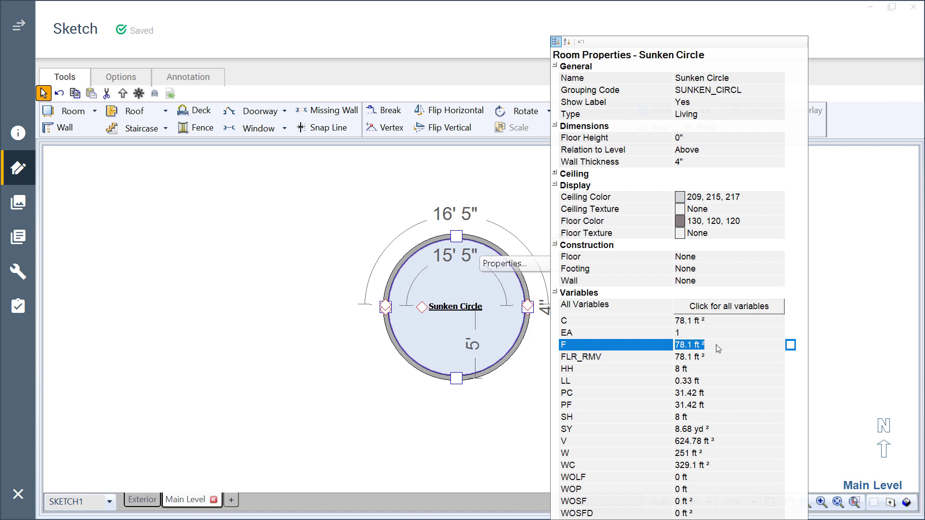
mouse_move(492, 198)
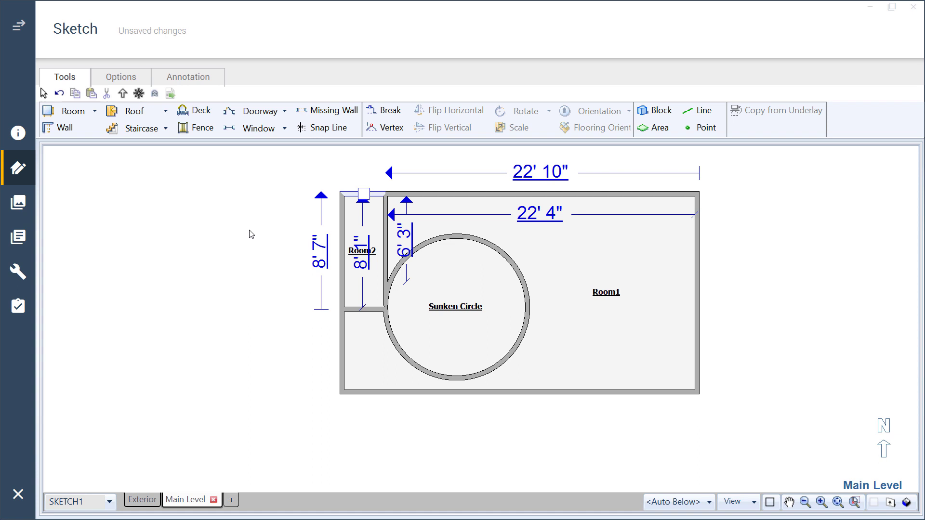
mouse_move(373, 255)
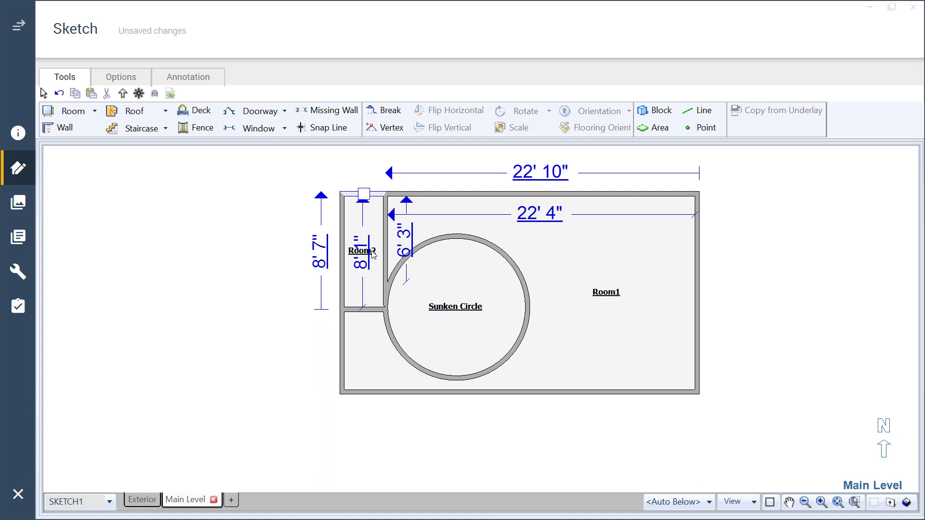
Step: Set Room2's Show Label to No and Subgroup Of to Sunken Circle, then pick Missing Wall
click(386, 251)
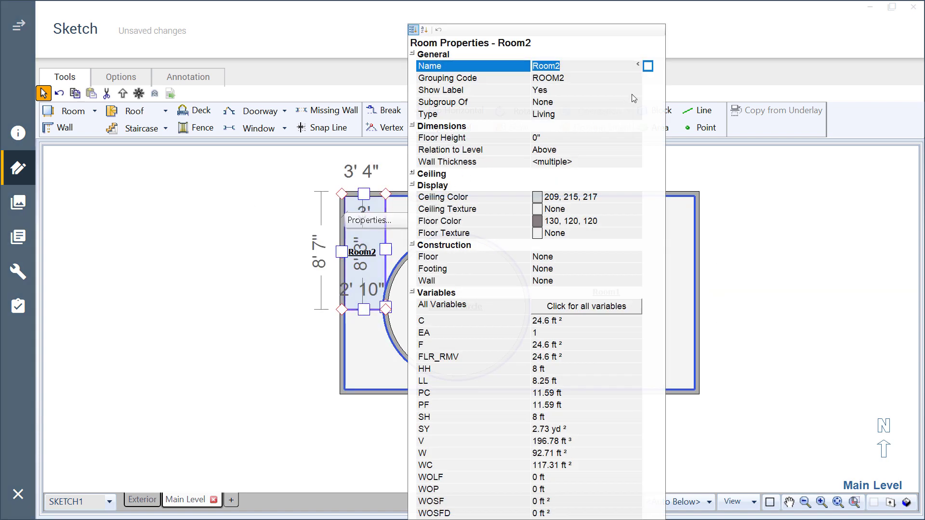
click(540, 90)
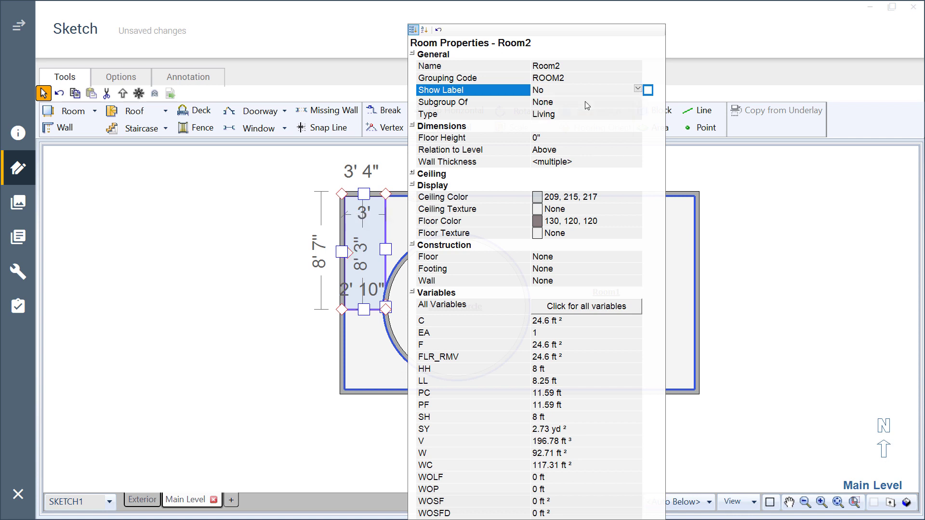
click(638, 101)
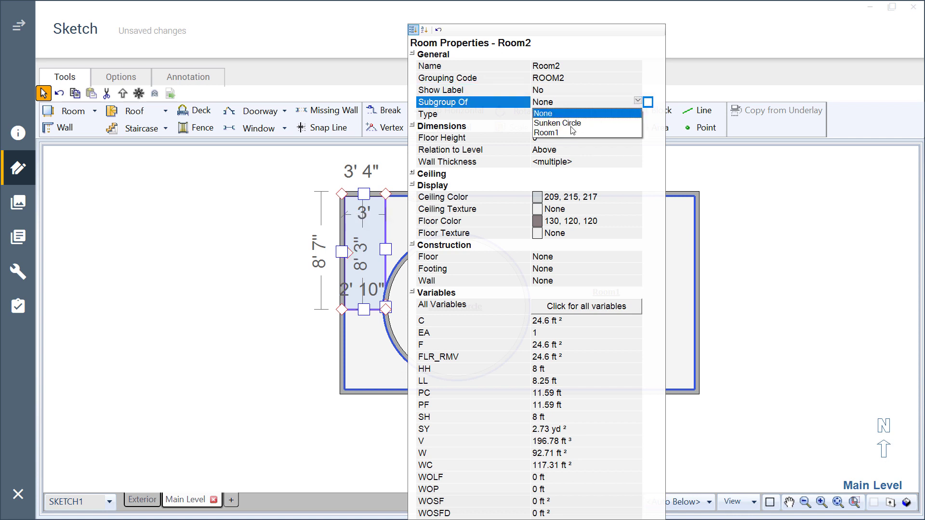
click(546, 133)
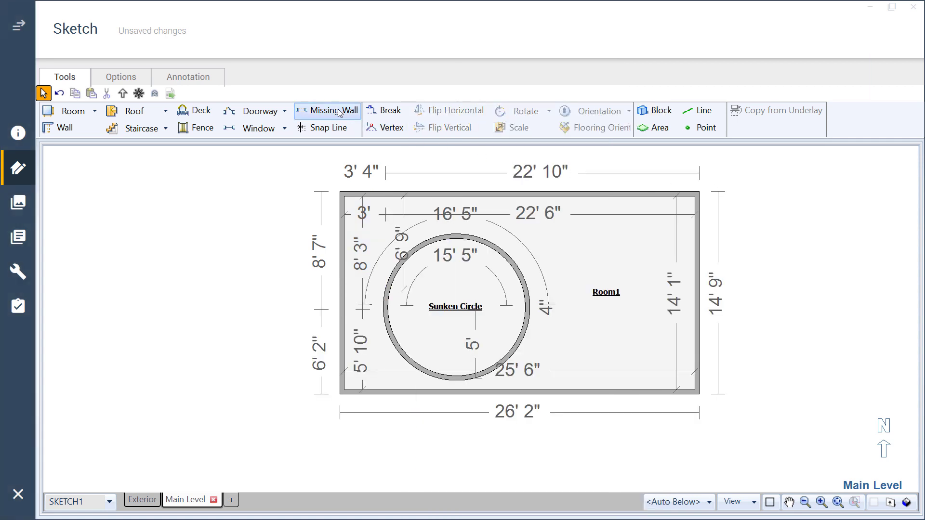
click(327, 110)
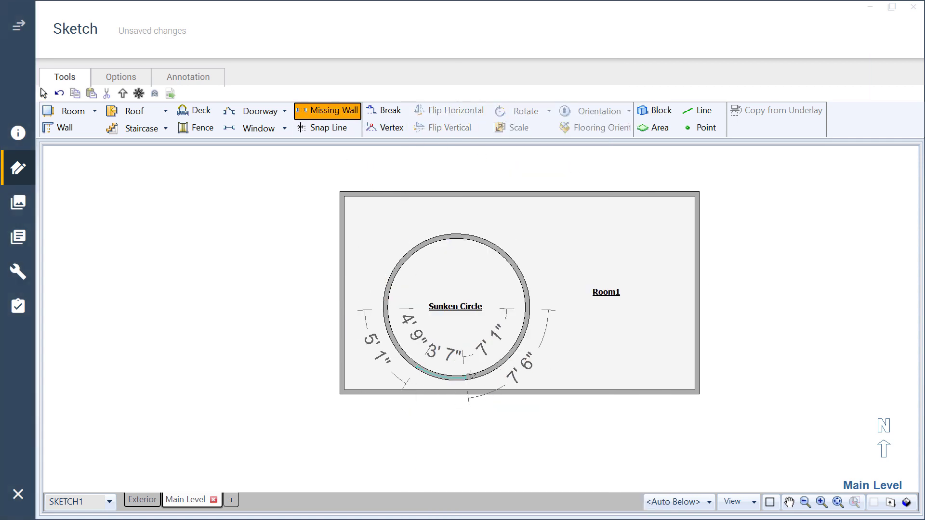